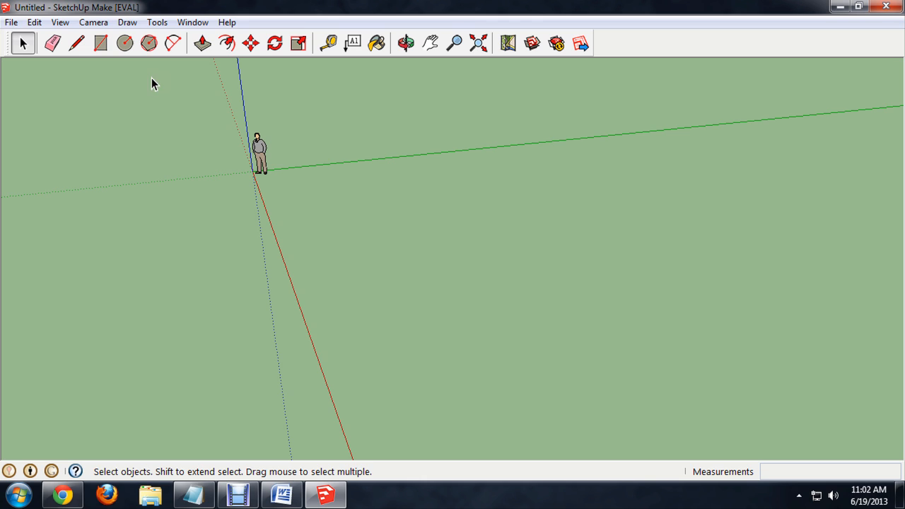
Draw the room's floor rectangle and raise it into an open-topped walled box
{"action": "left_click", "coordinate": [100, 44]}
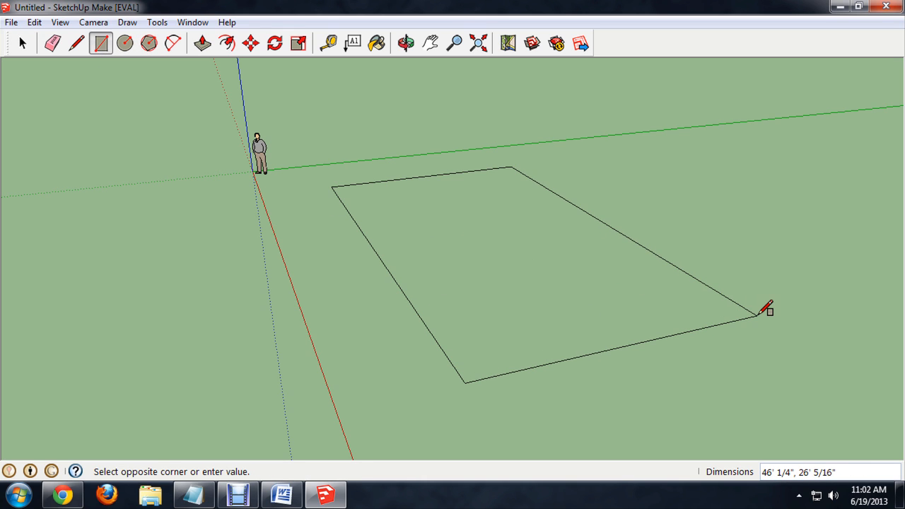
{"action": "left_click", "coordinate": [767, 309]}
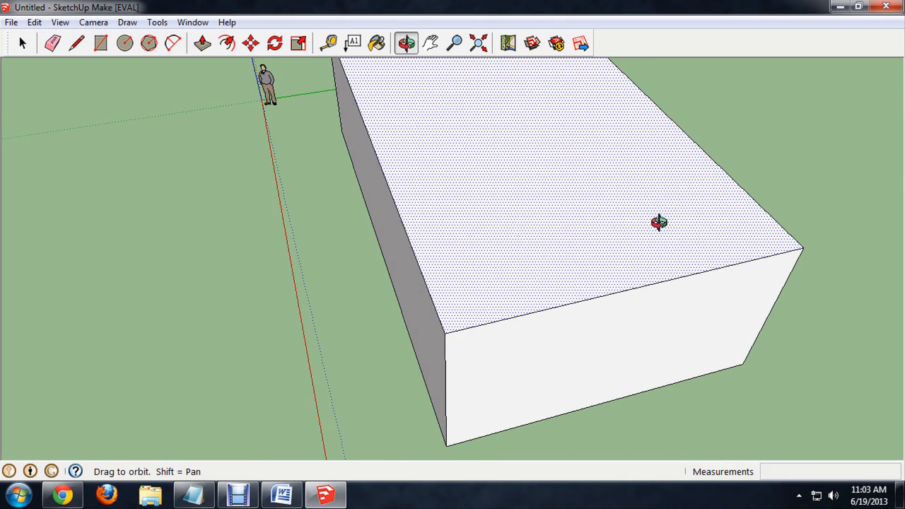
{"action": "left_click", "coordinate": [22, 43]}
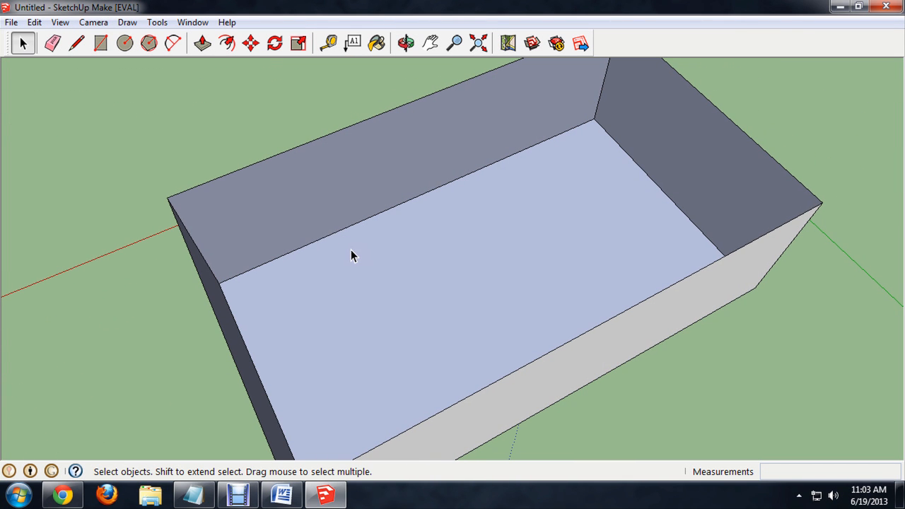
Draw a bathroom footprint in a floor corner and push it up to wall height
{"action": "left_click", "coordinate": [100, 43]}
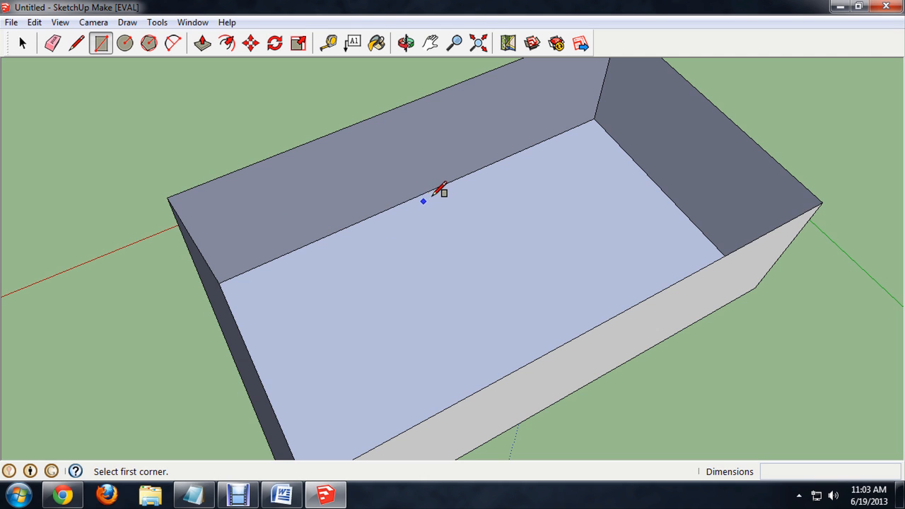
{"action": "left_click", "coordinate": [438, 187]}
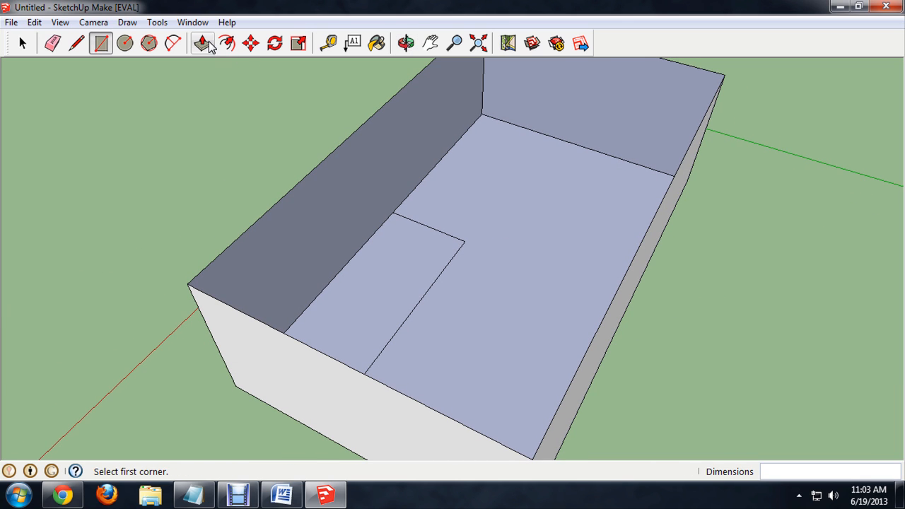
{"action": "left_click", "coordinate": [202, 42]}
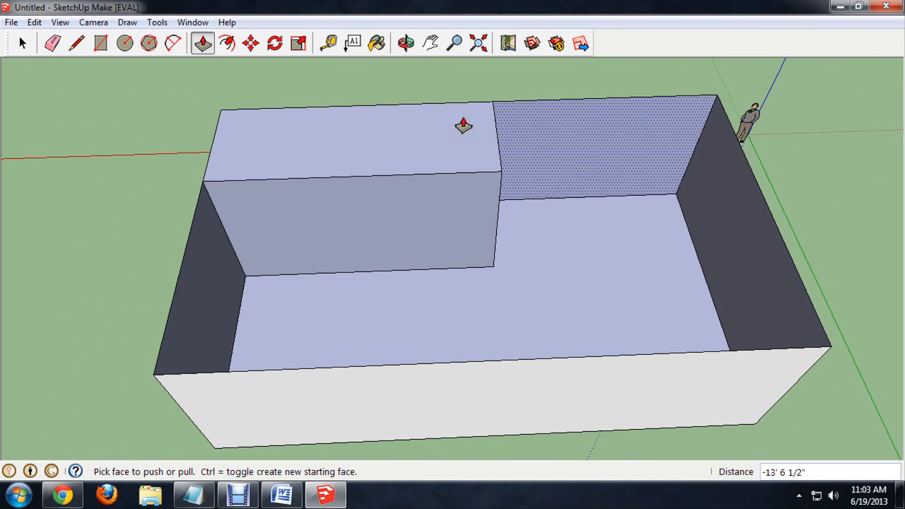
Draw the bed footprint beside the tall block and raise it slightly
{"action": "left_click", "coordinate": [101, 42]}
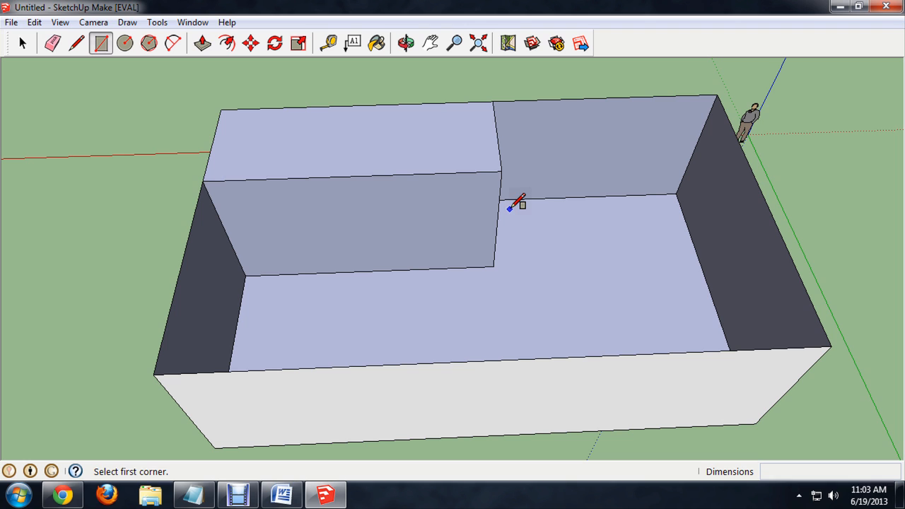
{"action": "left_click_drag", "start_coordinate": [512, 208], "coordinate": [675, 258]}
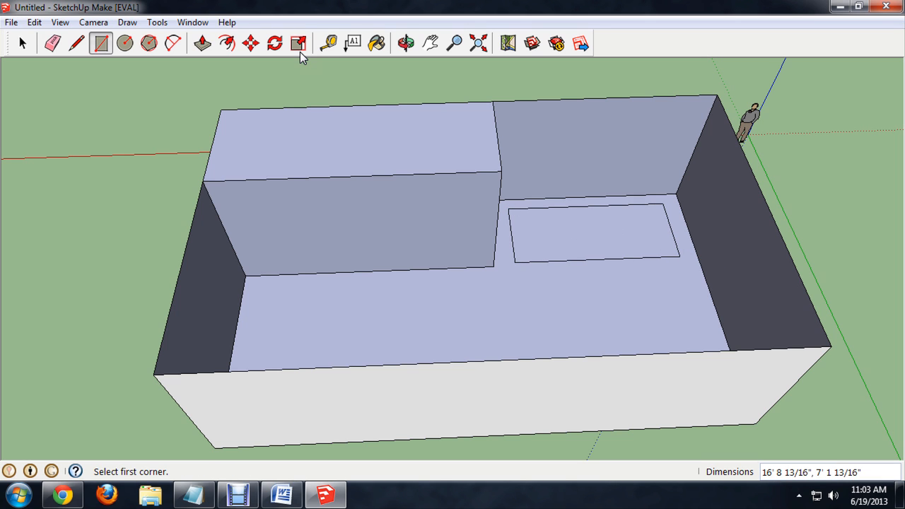
{"action": "left_click", "coordinate": [202, 43]}
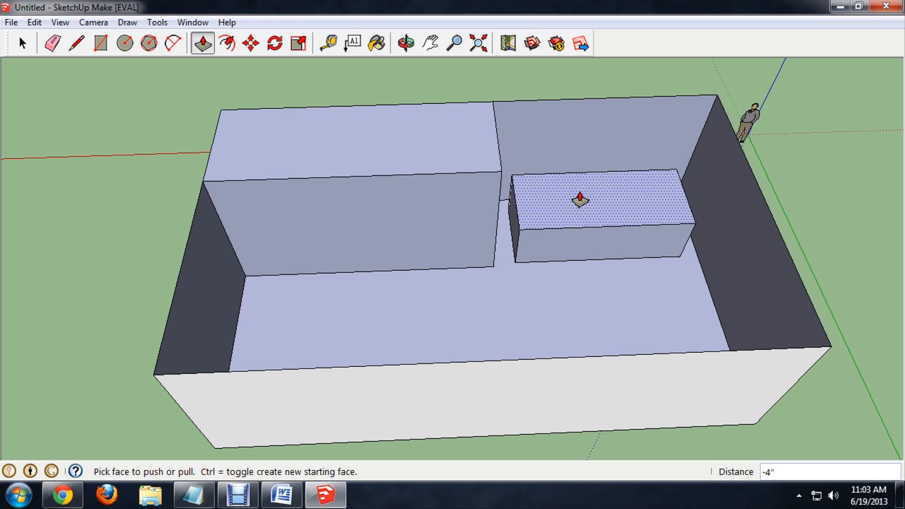
{"action": "left_click", "coordinate": [22, 42]}
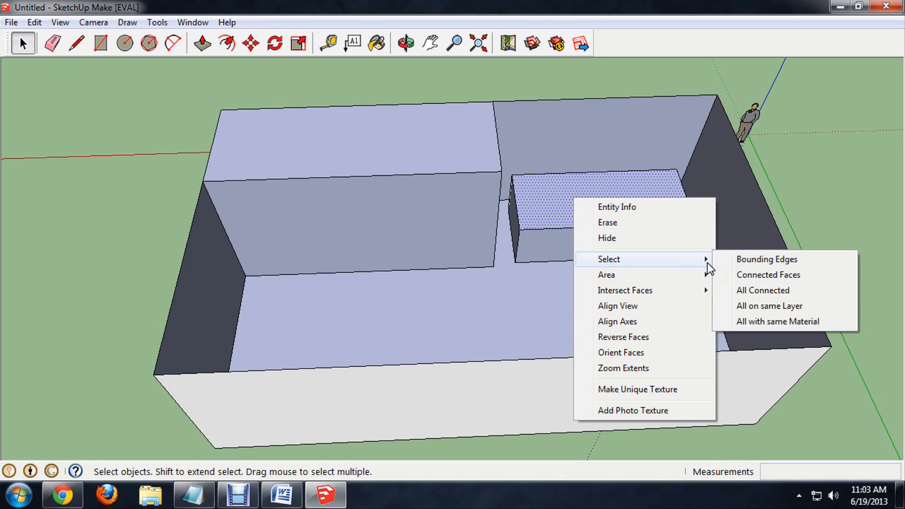
Select the whole bed block and make it a component named 'Bed'
{"action": "left_click", "coordinate": [768, 275]}
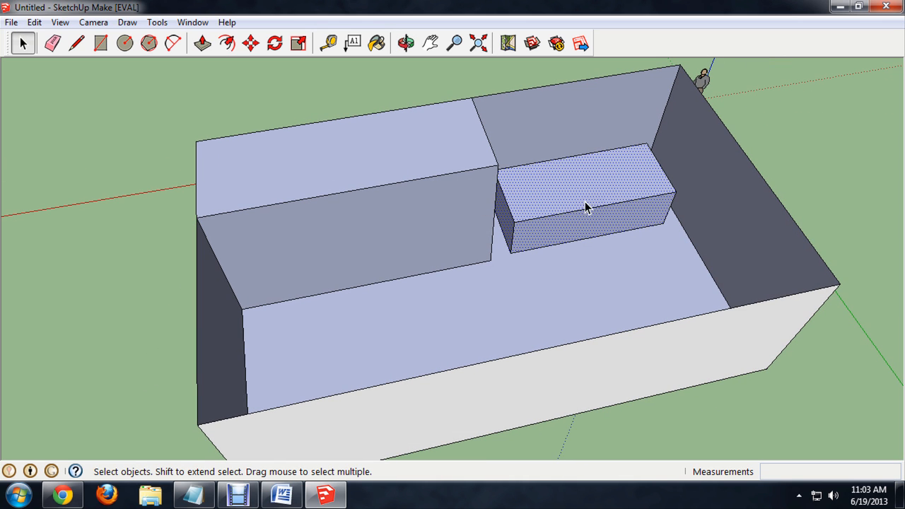
{"action": "left_click", "coordinate": [405, 43]}
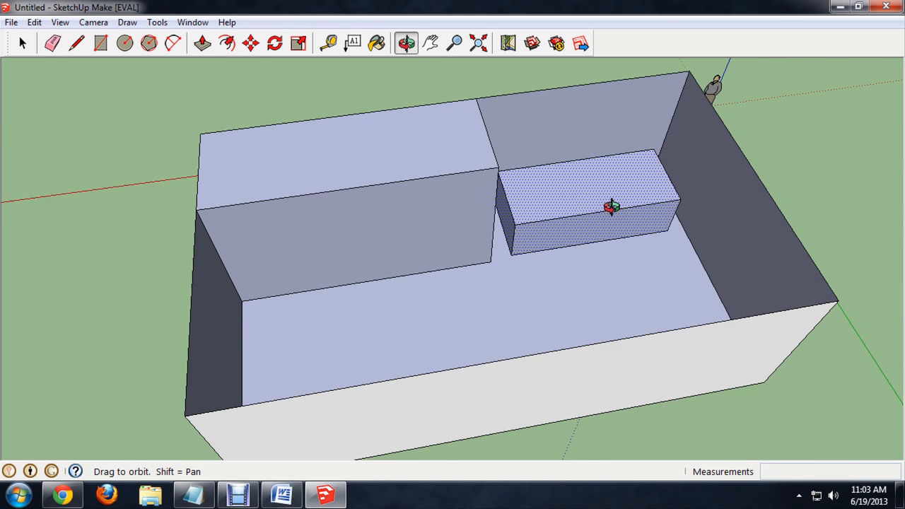
{"action": "left_click", "coordinate": [34, 21]}
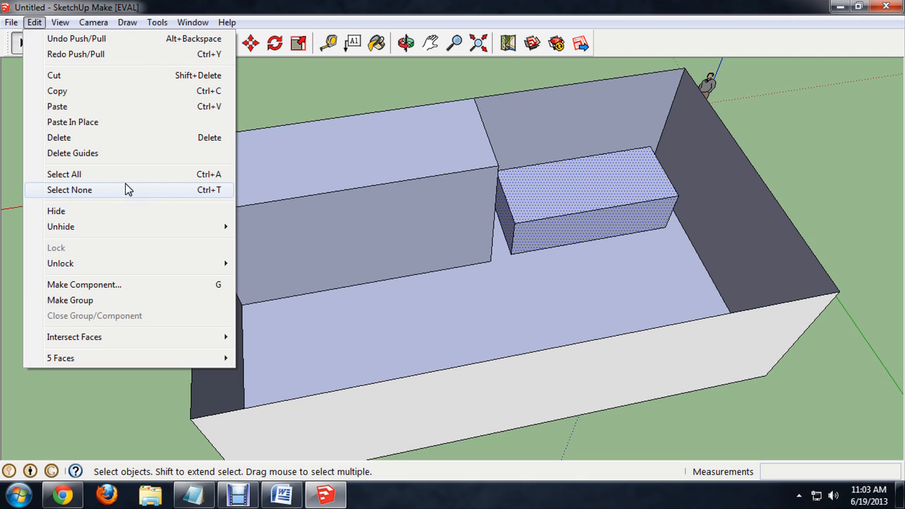
{"action": "left_click", "coordinate": [83, 284]}
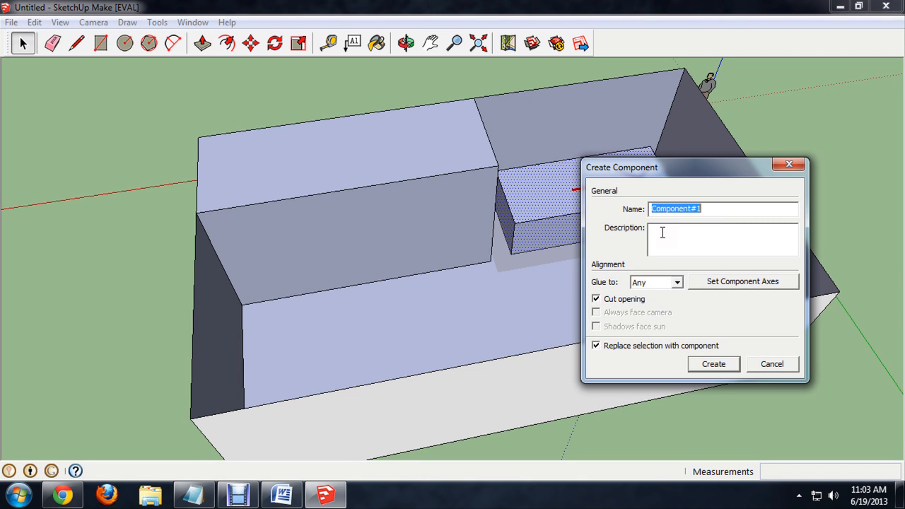
{"action": "type", "text": "Bed"}
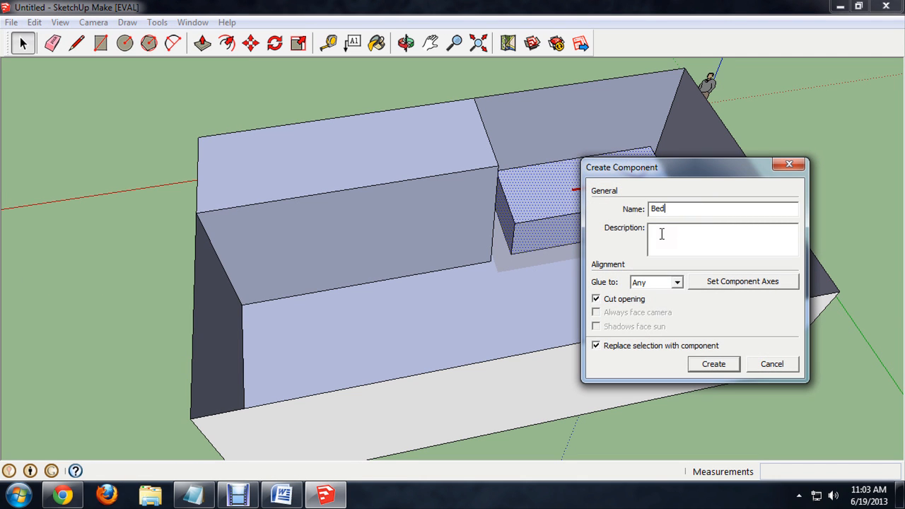
{"action": "left_click", "coordinate": [713, 364]}
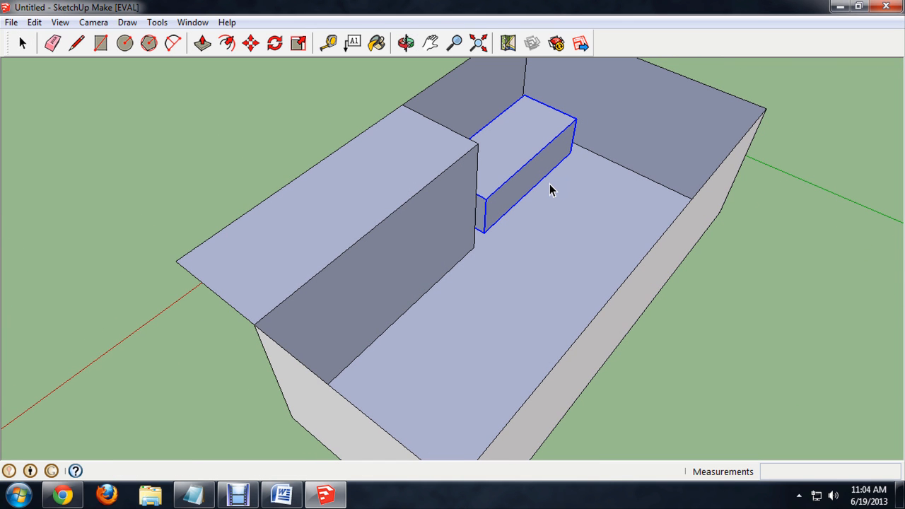
Draw a second long rectangle on the floor and push it up into a box
{"action": "left_click", "coordinate": [625, 175]}
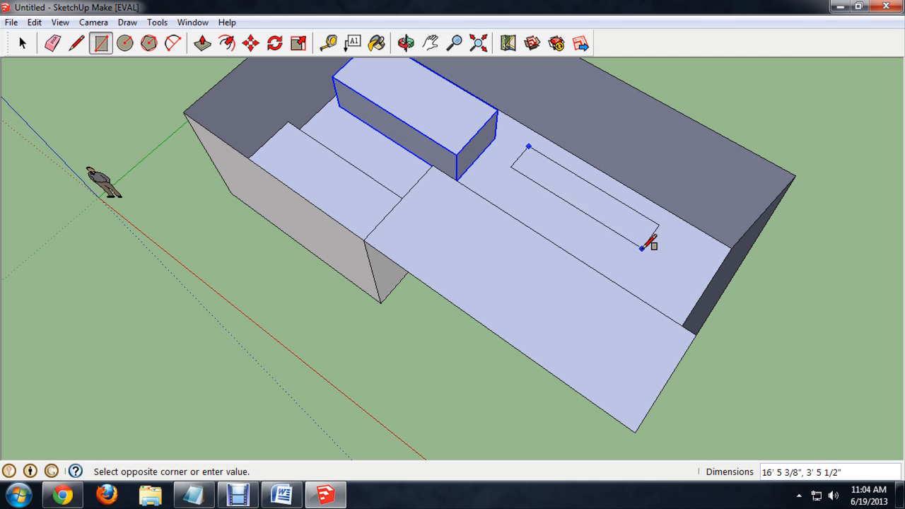
{"action": "left_click", "coordinate": [201, 43]}
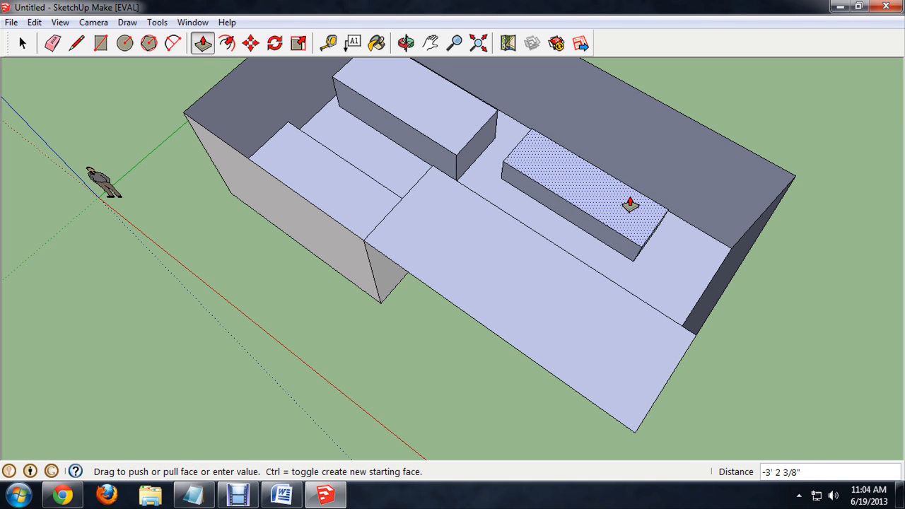
{"action": "left_click", "coordinate": [22, 43]}
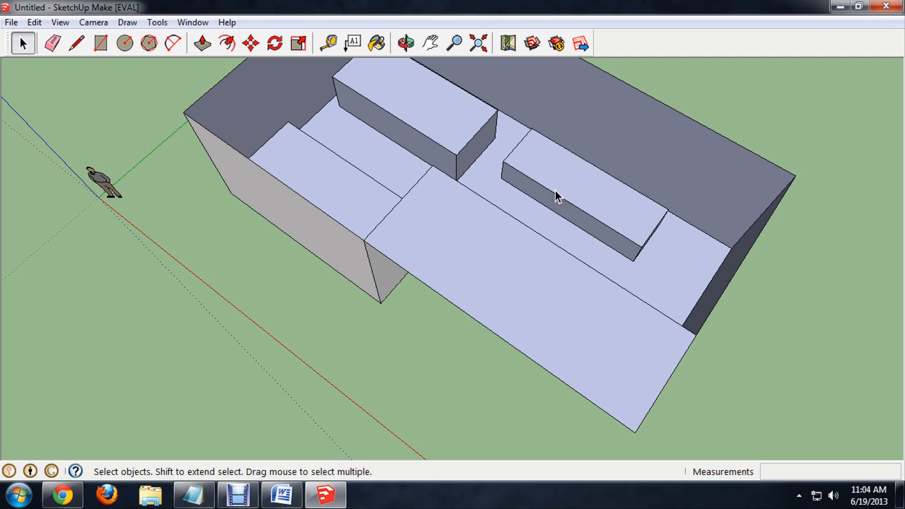
Turn the new box into a component via the right-click Make Component
{"action": "right_click", "coordinate": [555, 197]}
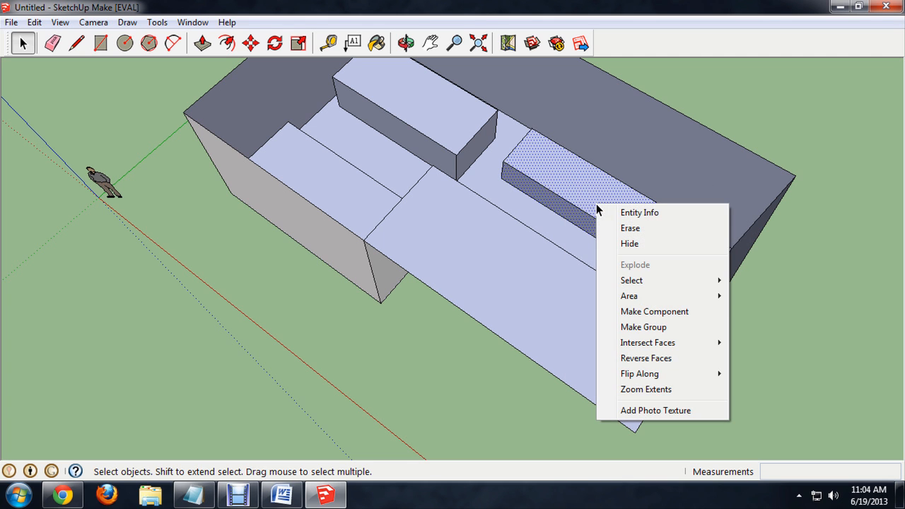
{"action": "left_click", "coordinate": [653, 311]}
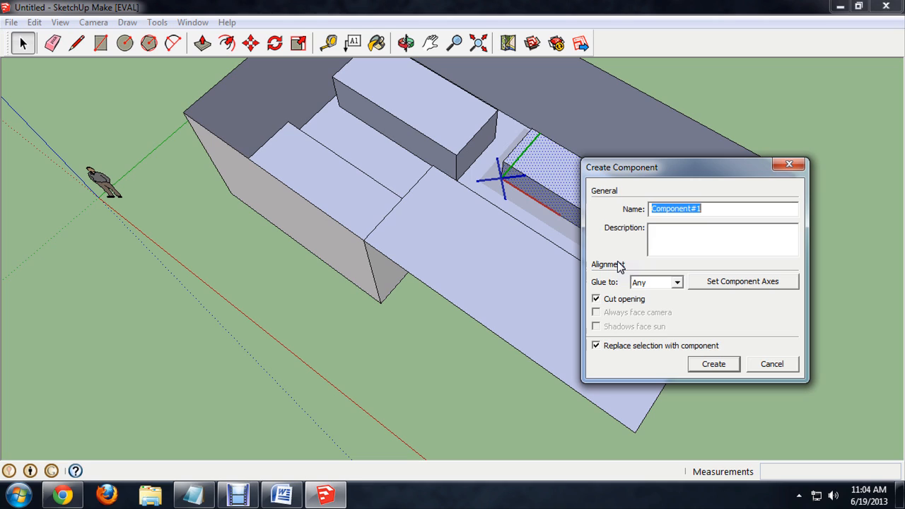
{"action": "left_click", "coordinate": [713, 363]}
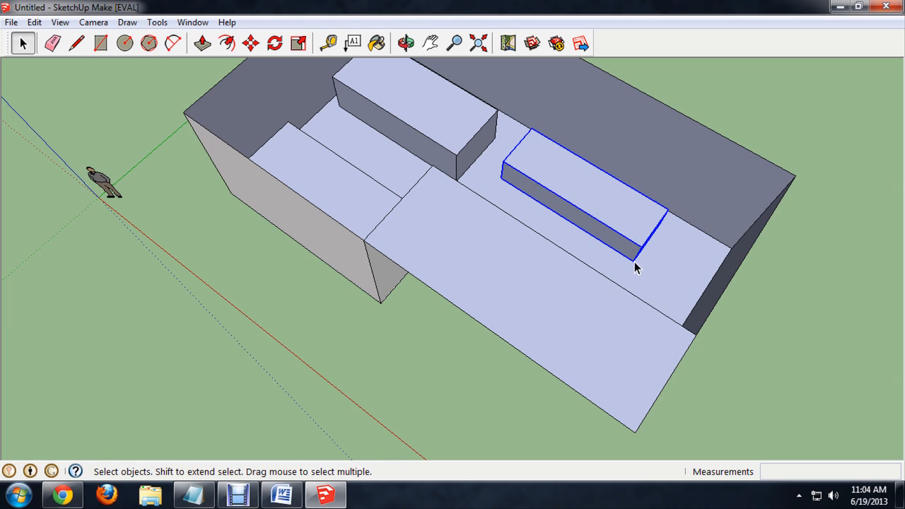
Move the box along the right wall and turn the narrow back box 90 degrees
{"action": "left_click", "coordinate": [406, 43]}
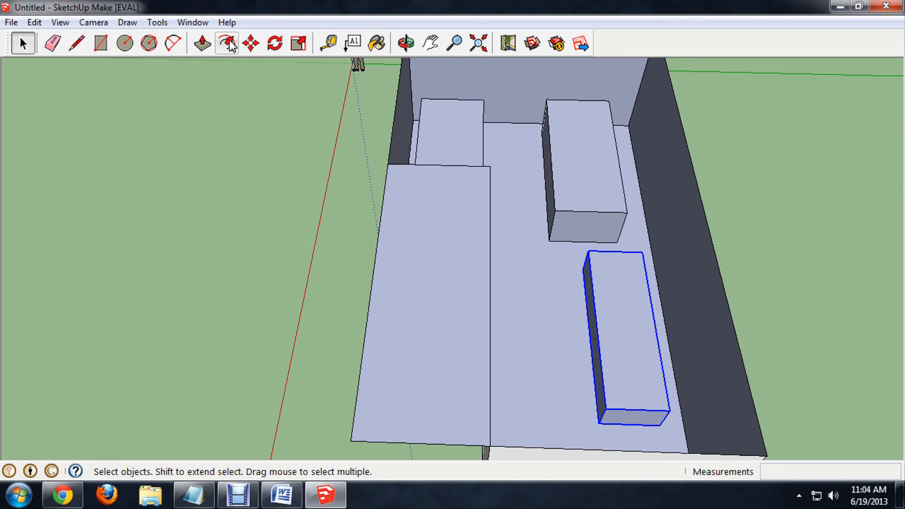
{"action": "left_click", "coordinate": [250, 43]}
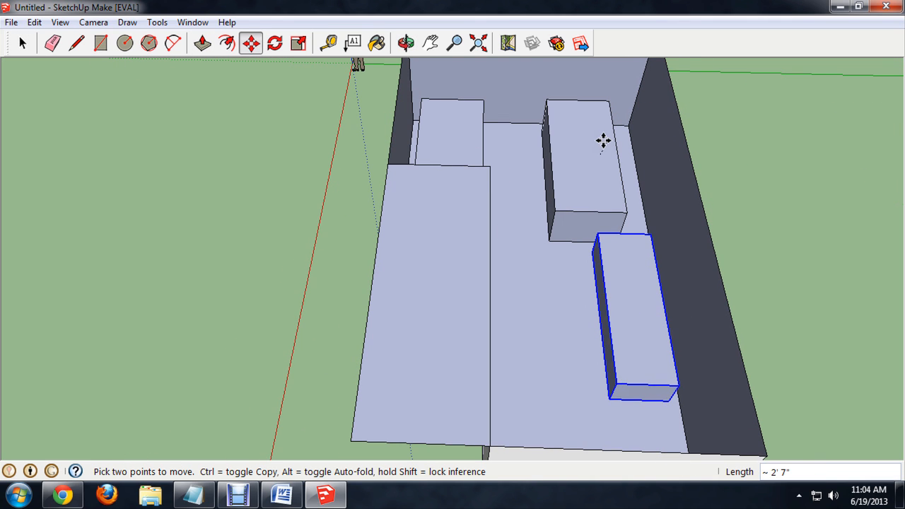
{"action": "left_click_drag", "start_coordinate": [636, 318], "coordinate": [303, 283]}
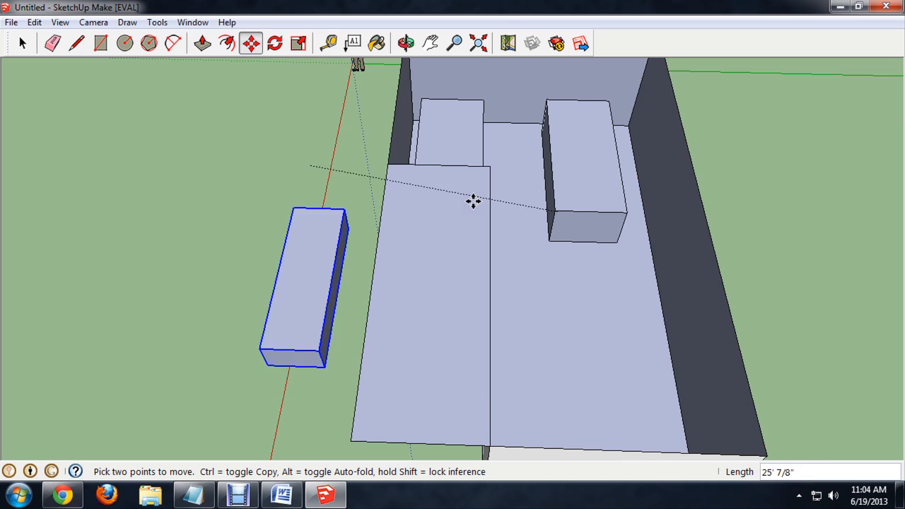
{"action": "left_click_drag", "start_coordinate": [304, 283], "coordinate": [626, 346]}
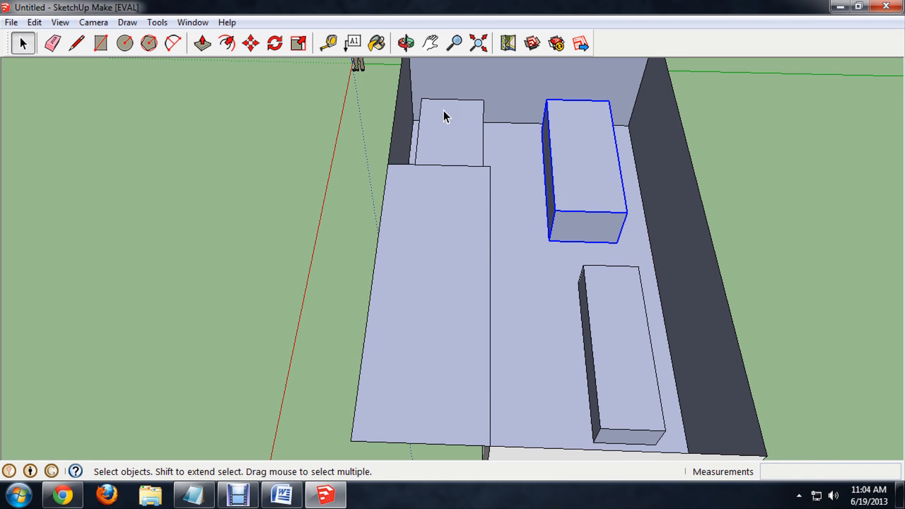
{"action": "left_click", "coordinate": [275, 43]}
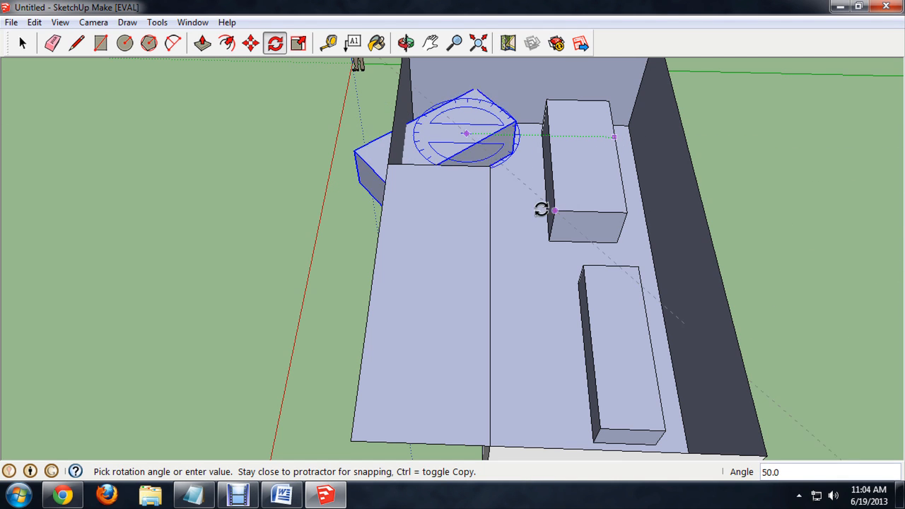
{"action": "mouse_move", "coordinate": [466, 214]}
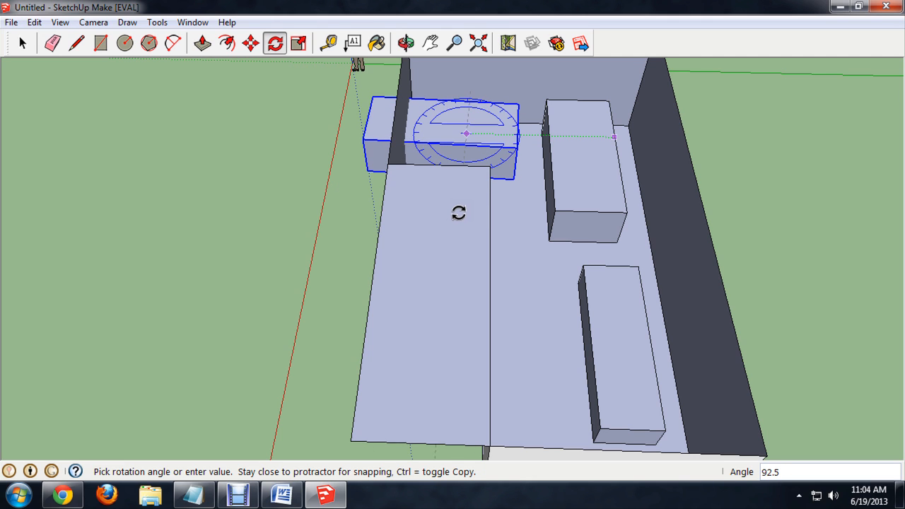
{"action": "left_click", "coordinate": [173, 43]}
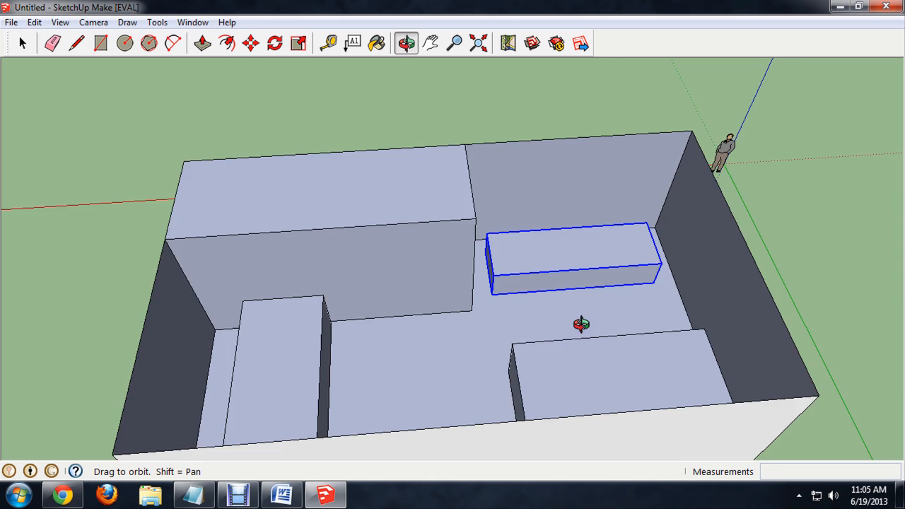
Outline a door-sized rectangle on the outer wall and inspect the doorway
{"action": "left_click_drag", "start_coordinate": [580, 324], "coordinate": [605, 184]}
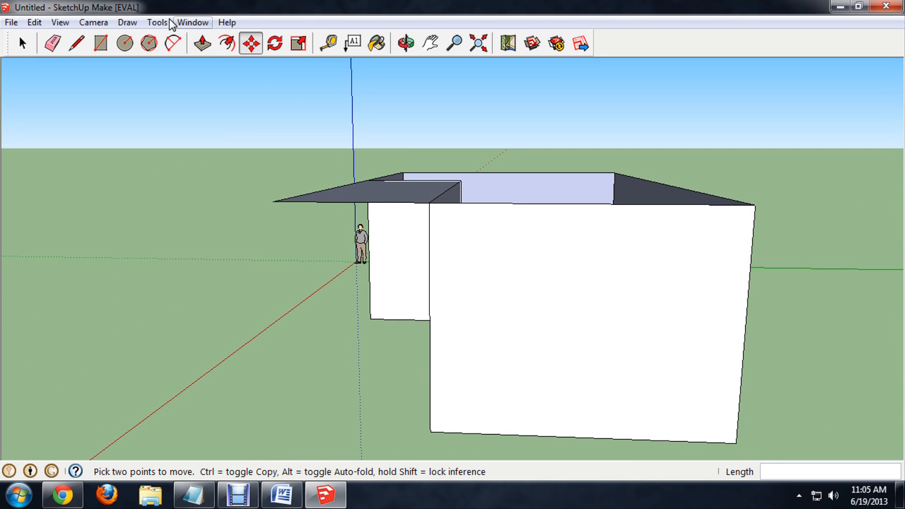
{"action": "left_click", "coordinate": [100, 43]}
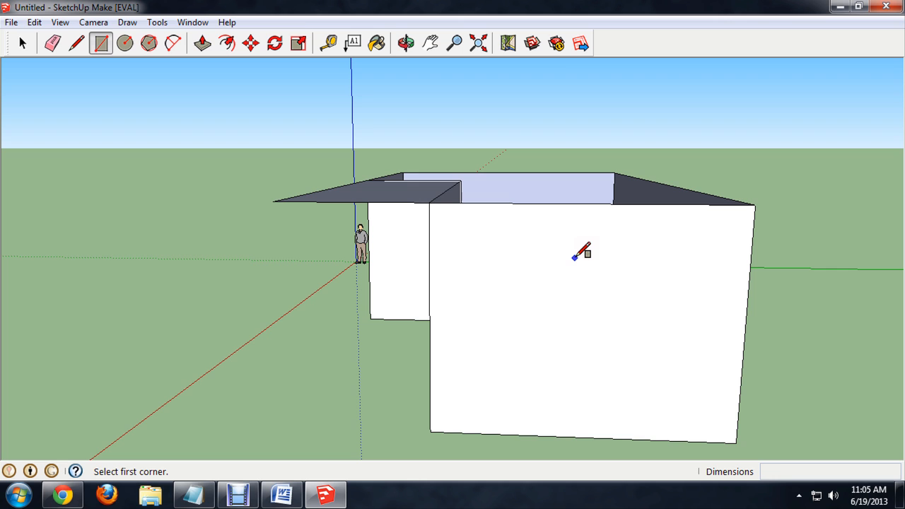
{"action": "left_click_drag", "start_coordinate": [580, 251], "coordinate": [661, 431]}
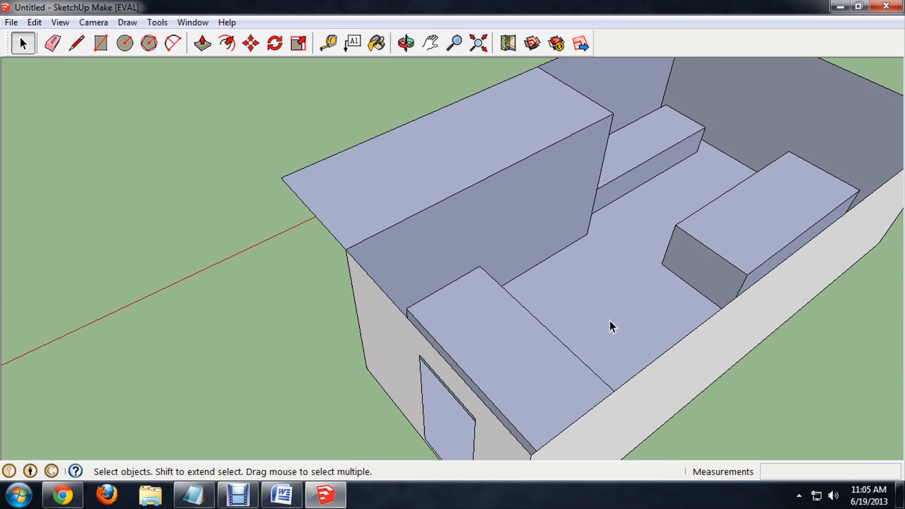
{"action": "left_click_drag", "start_coordinate": [612, 326], "coordinate": [665, 191]}
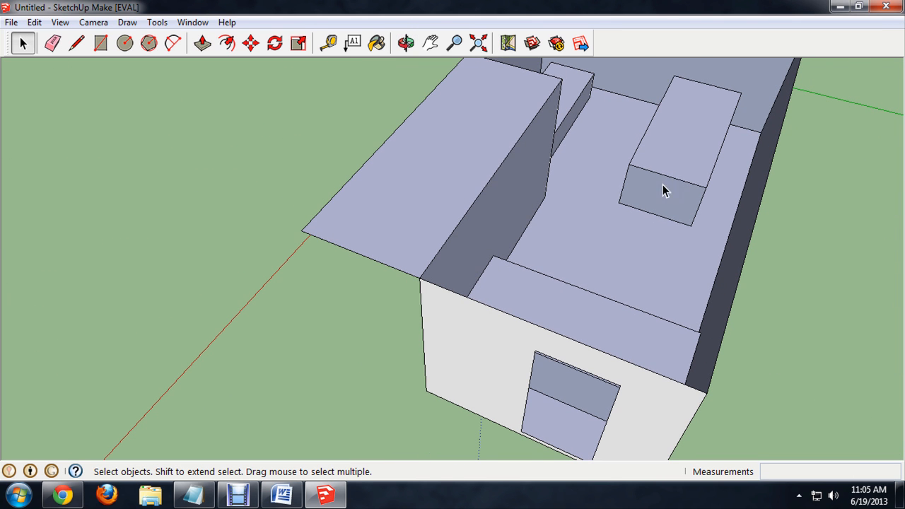